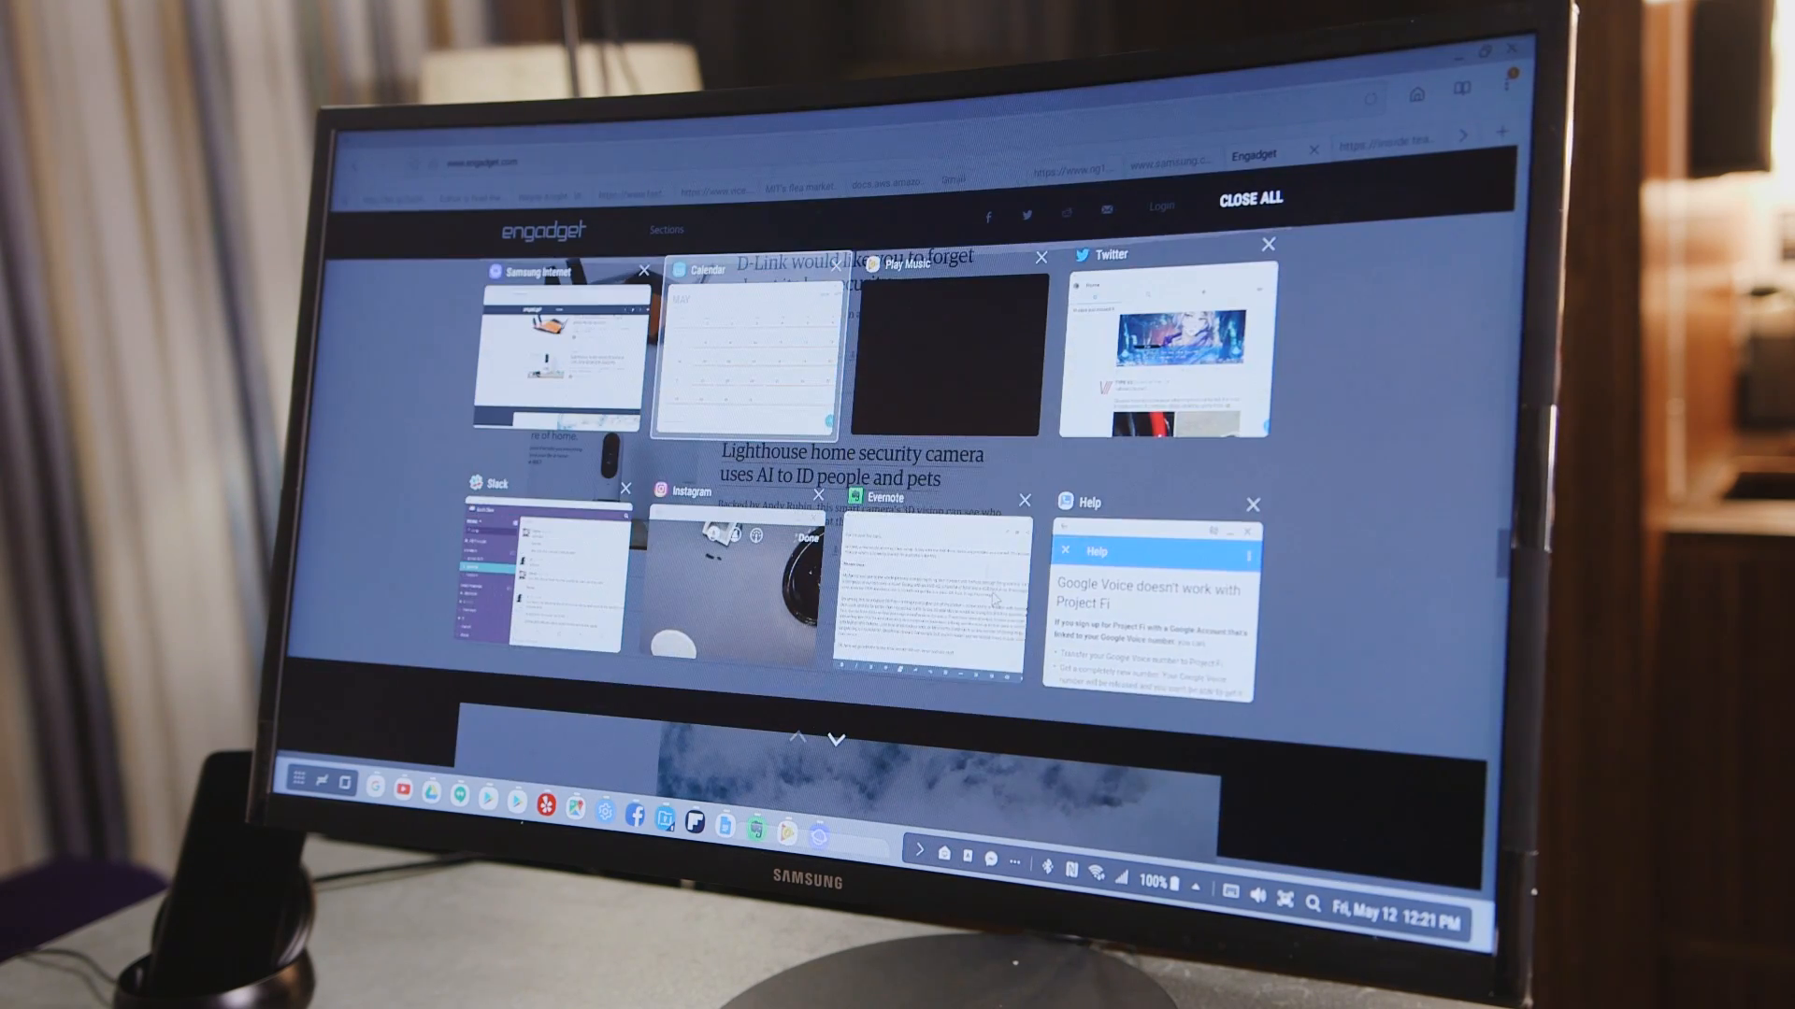
Step: Launch Chrome on Engadget's YouTube channel and scroll down to its Reviews section
click(927, 572)
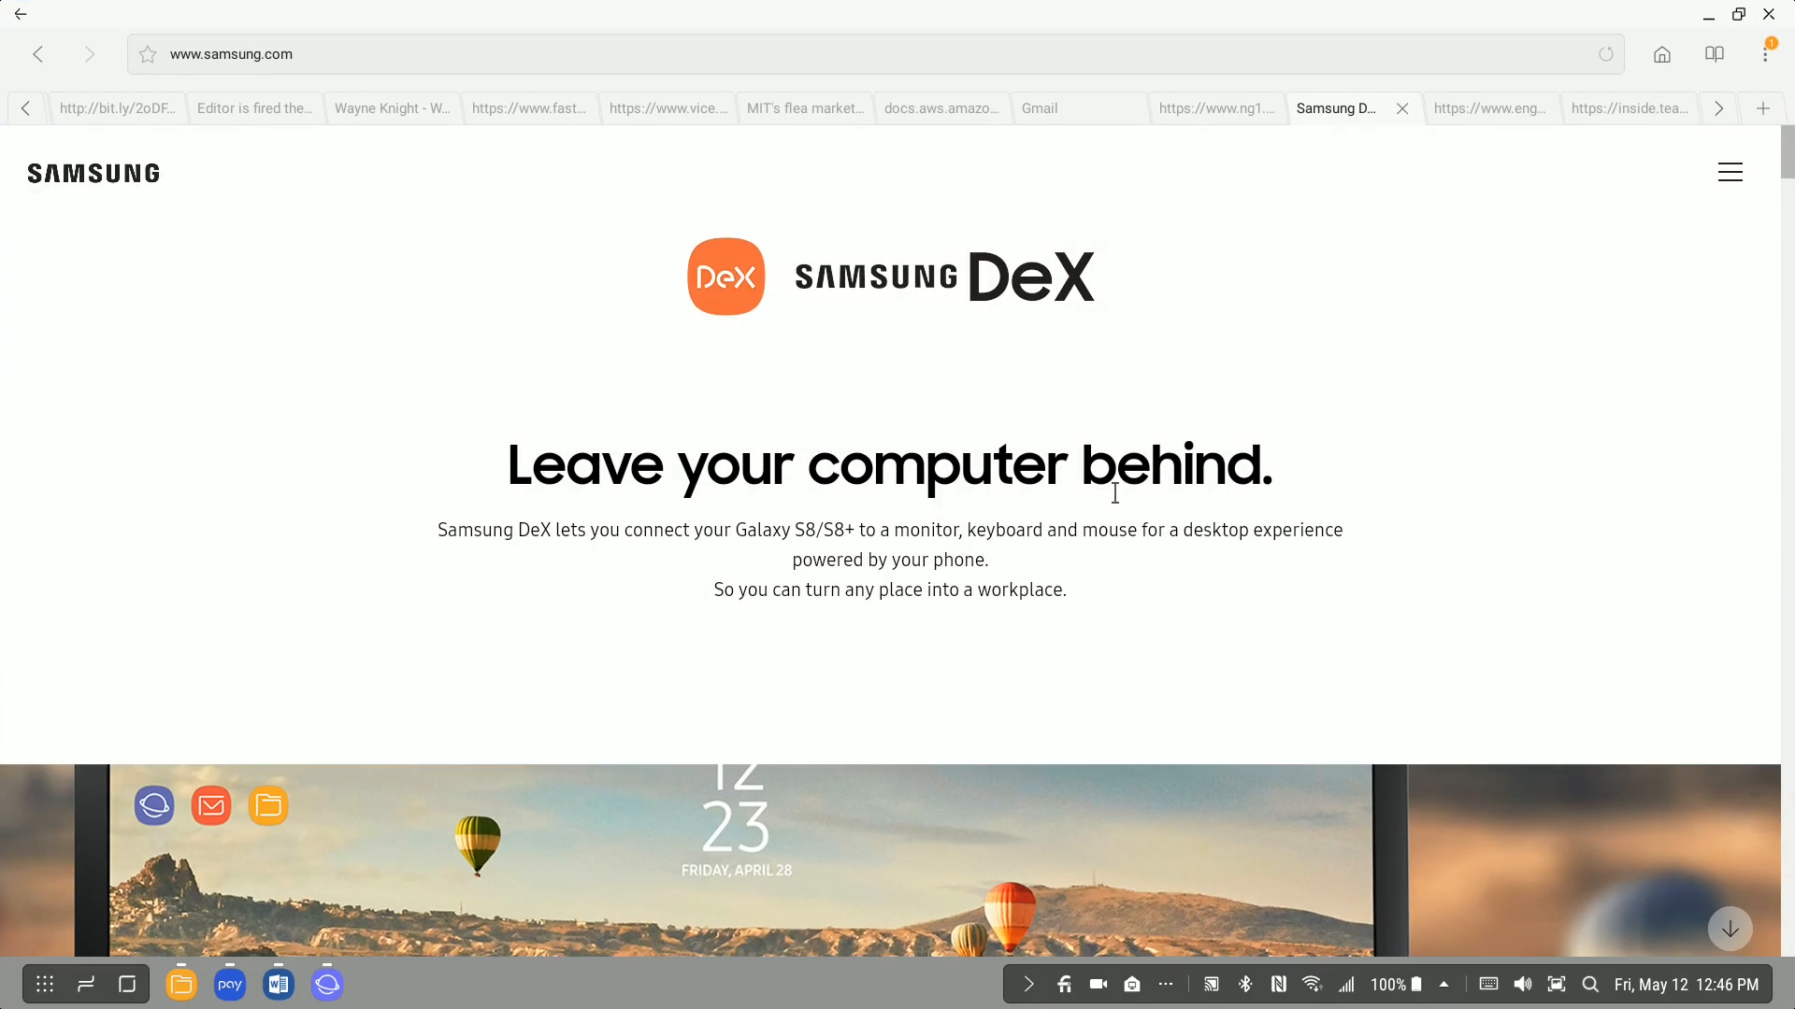
scroll(down, 3)
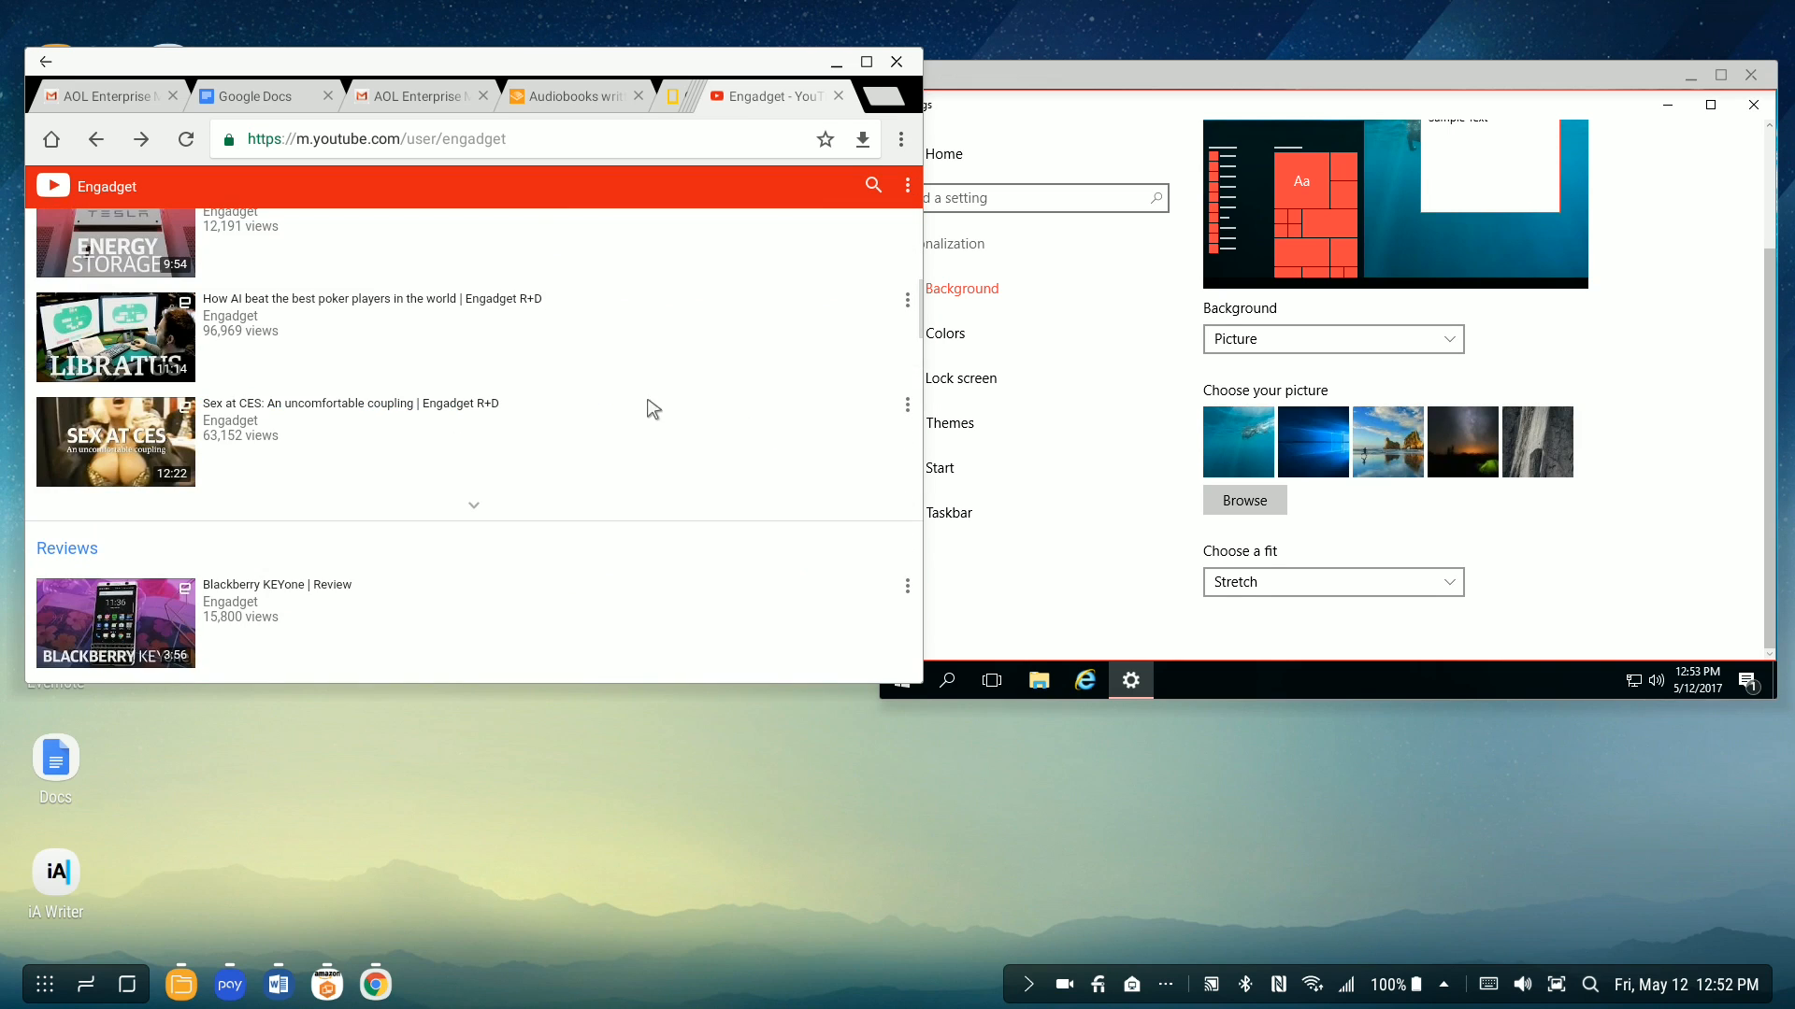
scroll(down, 3)
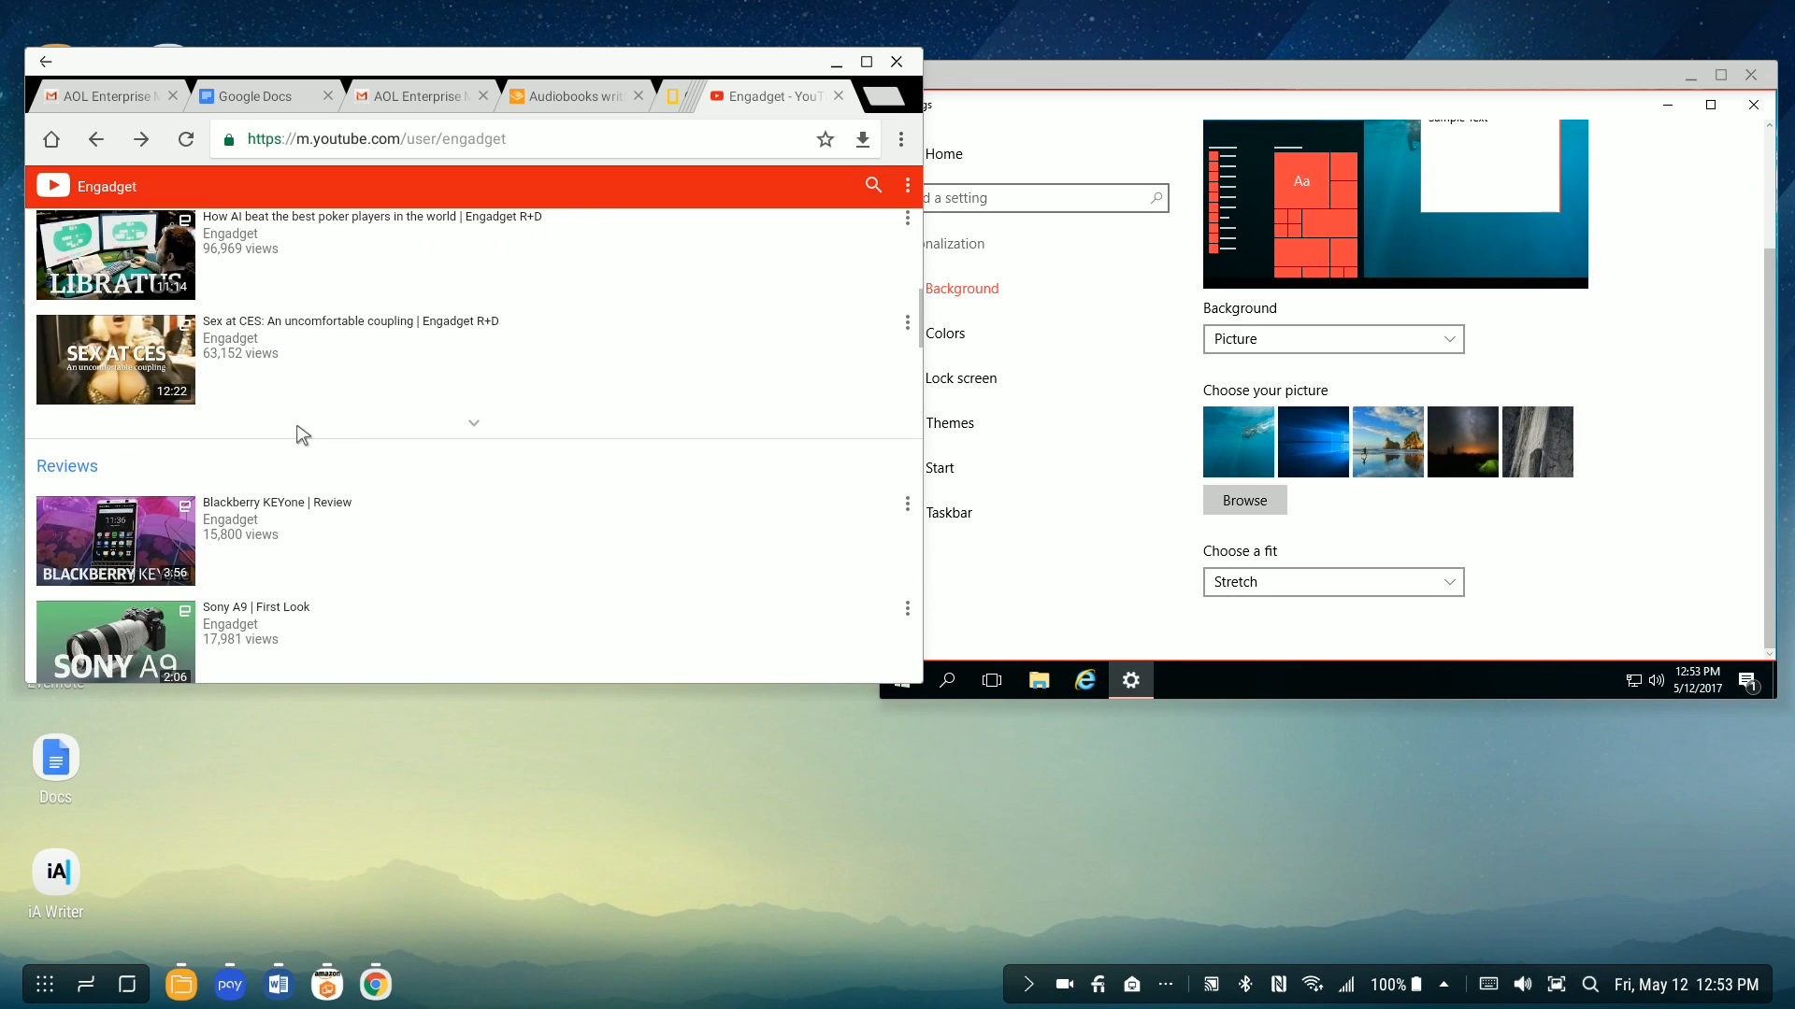